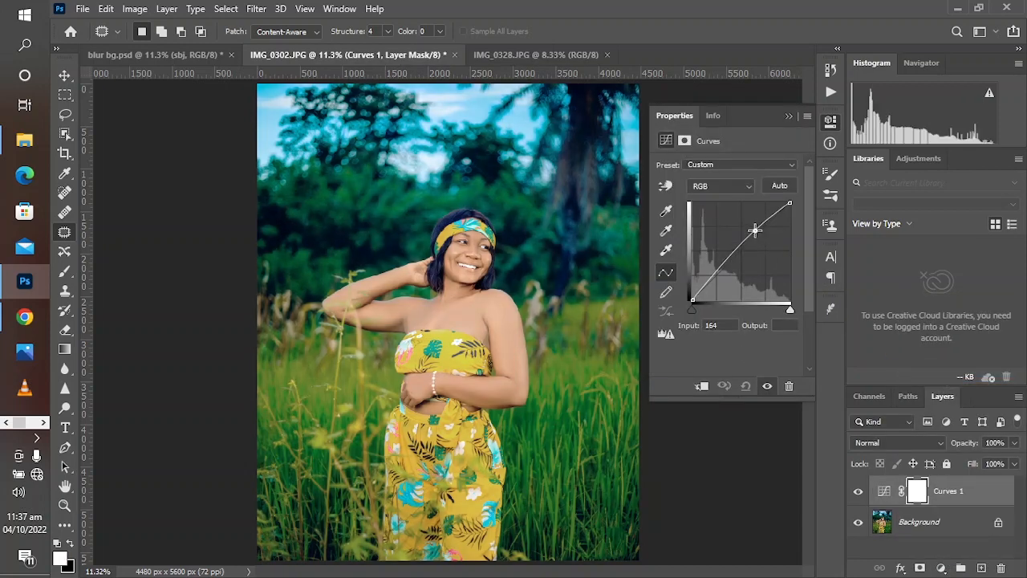
# Pull a lower Curves point down into a contrast-adding S-curve and close Properties
pyautogui.moveTo(754, 231); pyautogui.dragTo(720, 275)
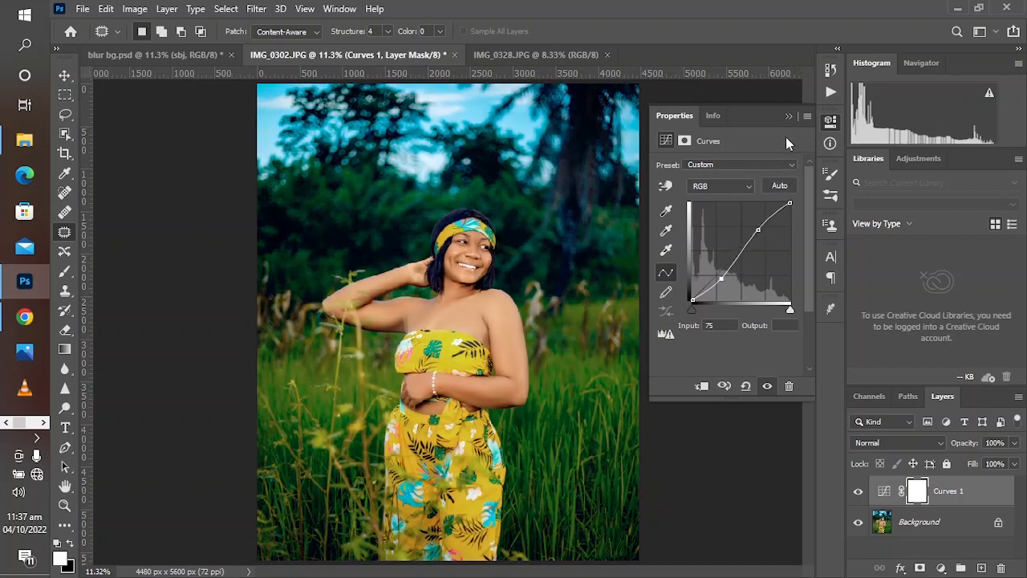
pyautogui.click(858, 490)
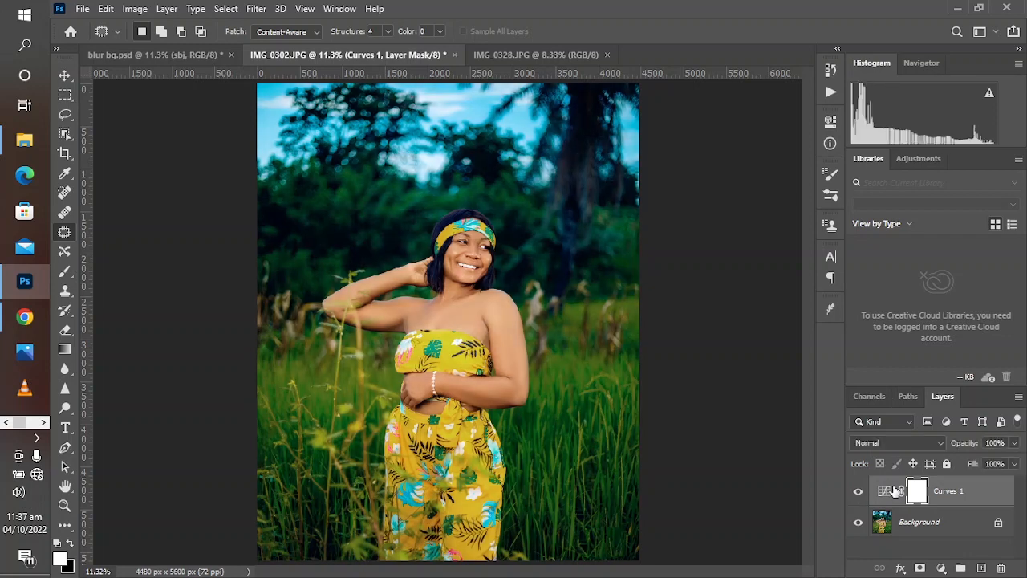
pyautogui.moveTo(909, 479)
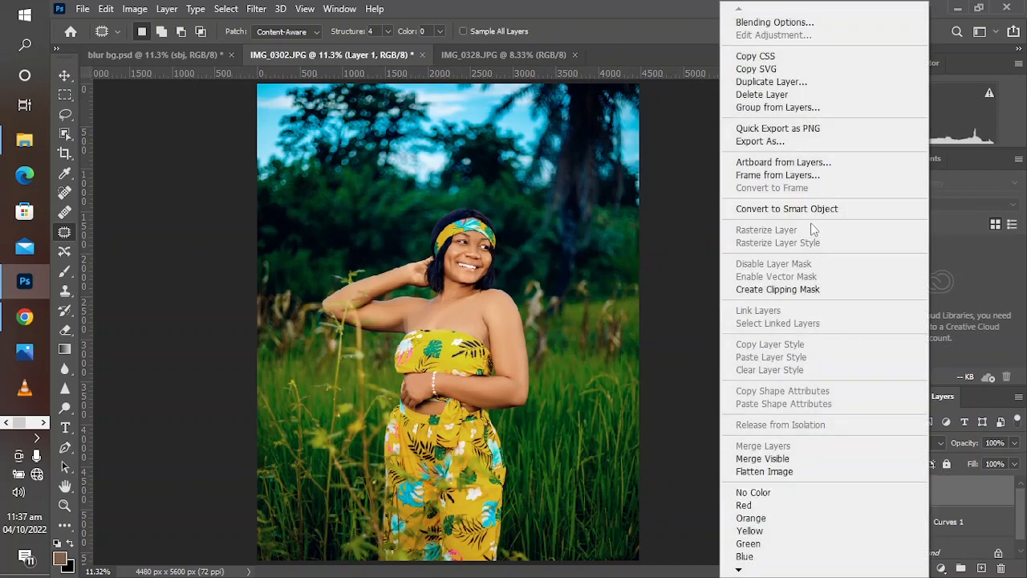
pyautogui.moveTo(787, 209)
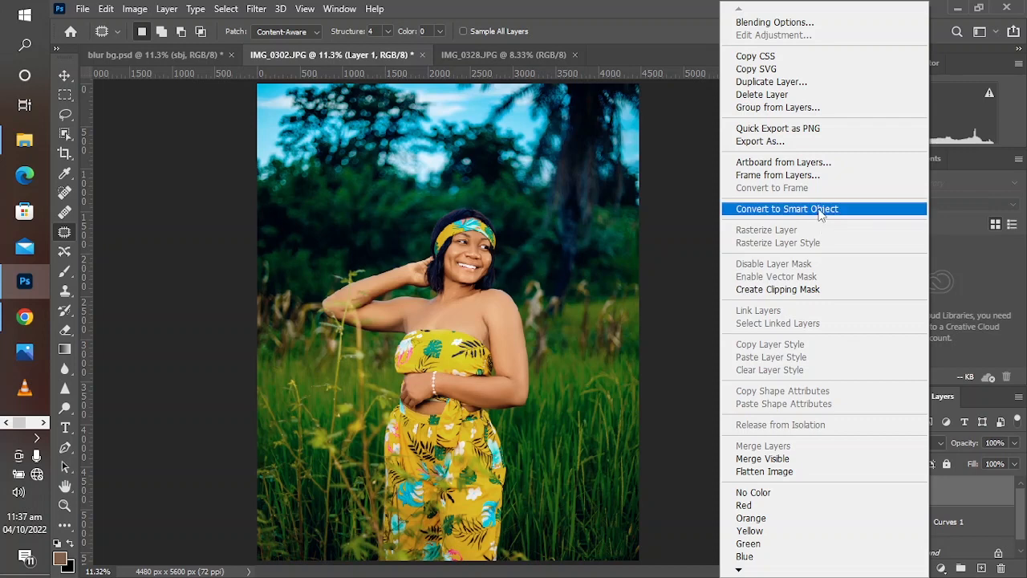
# Convert the merged Layer 1 copy into a smart object
pyautogui.click(786, 209)
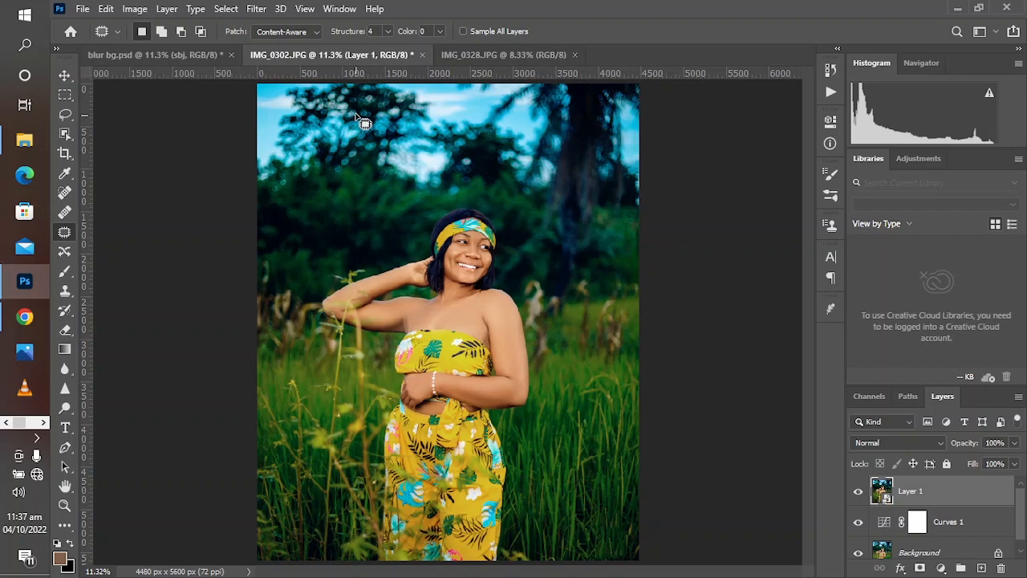
pyautogui.click(255, 9)
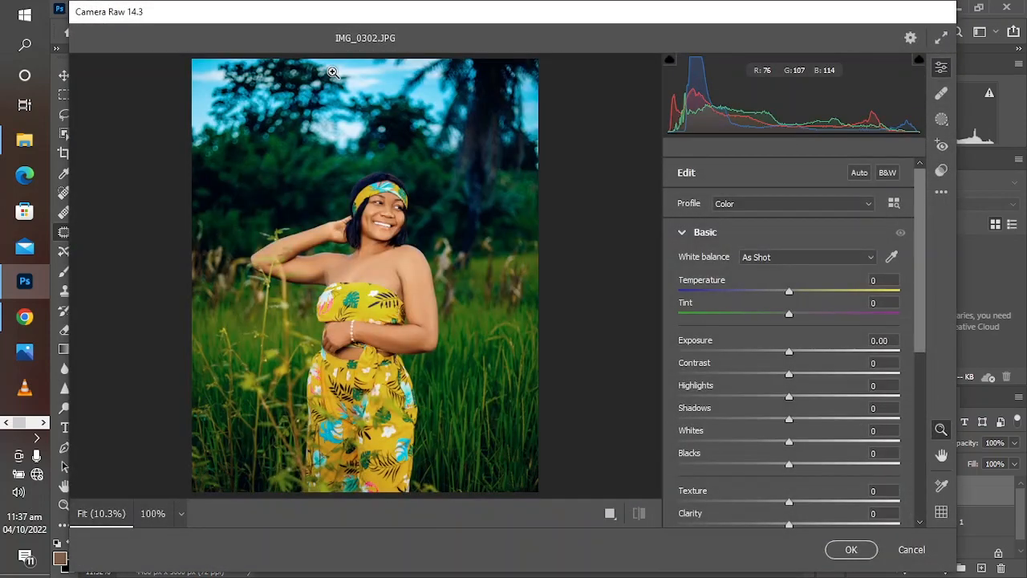
pyautogui.moveTo(631, 390)
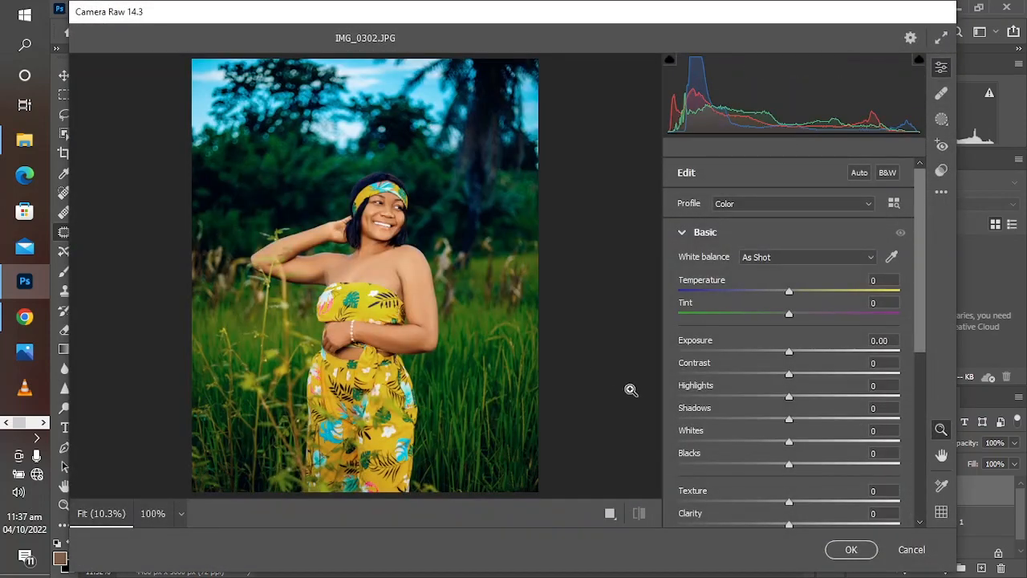
# Raise Yellows saturation in Camera Raw's Color Mixer and apply the filter
pyautogui.scroll(-3)
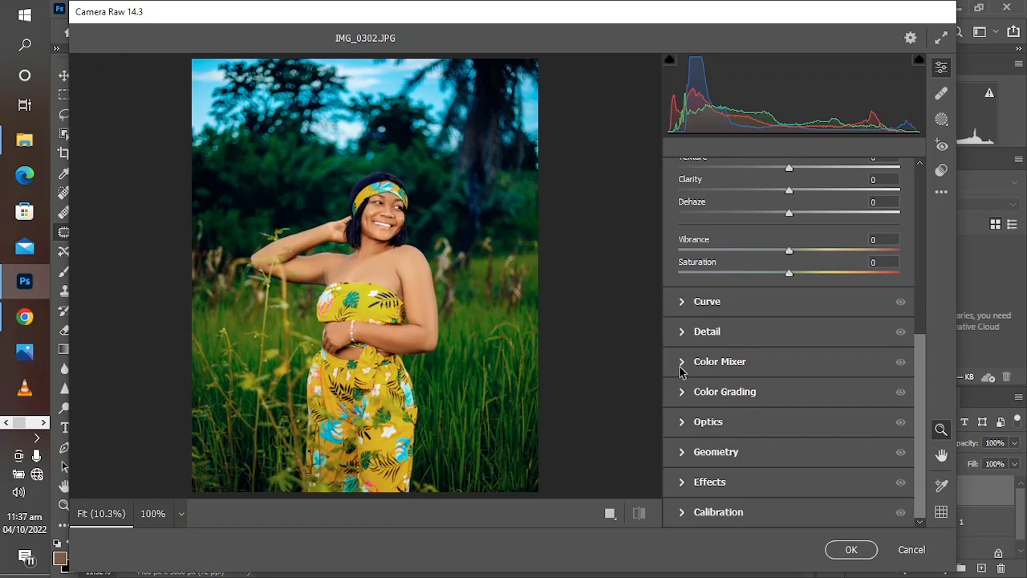
pyautogui.click(719, 361)
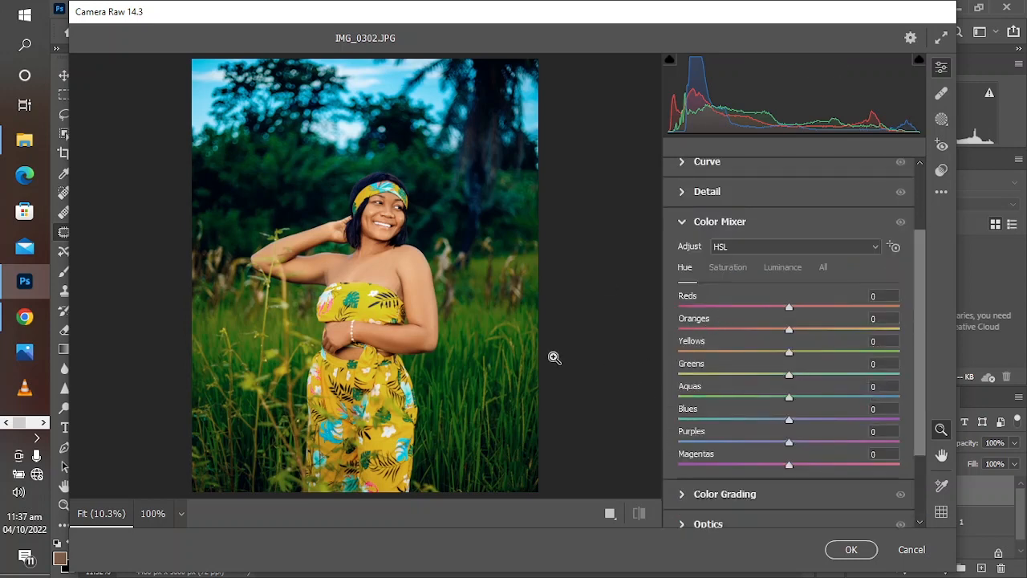
pyautogui.moveTo(420, 339)
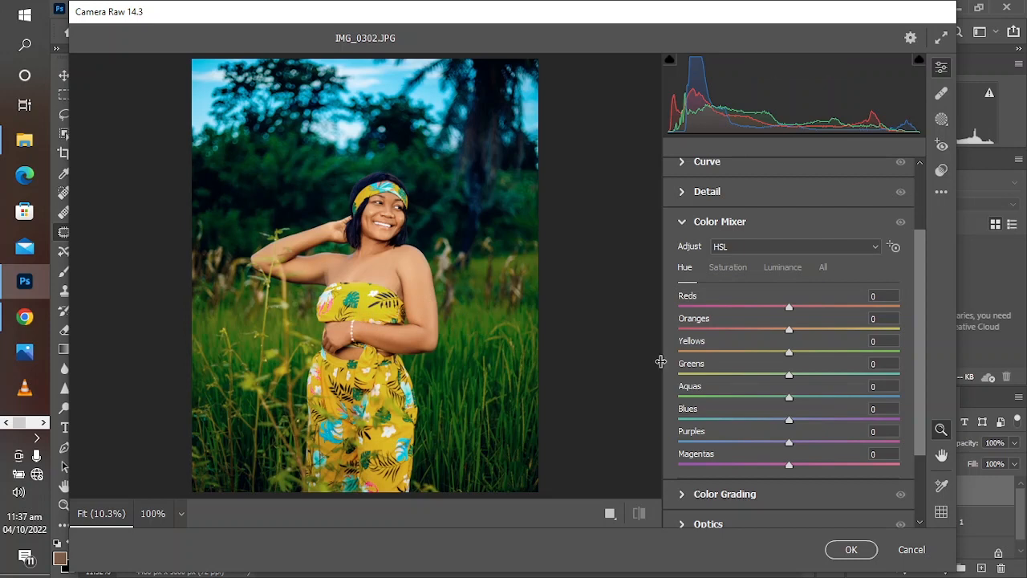
pyautogui.moveTo(775, 272)
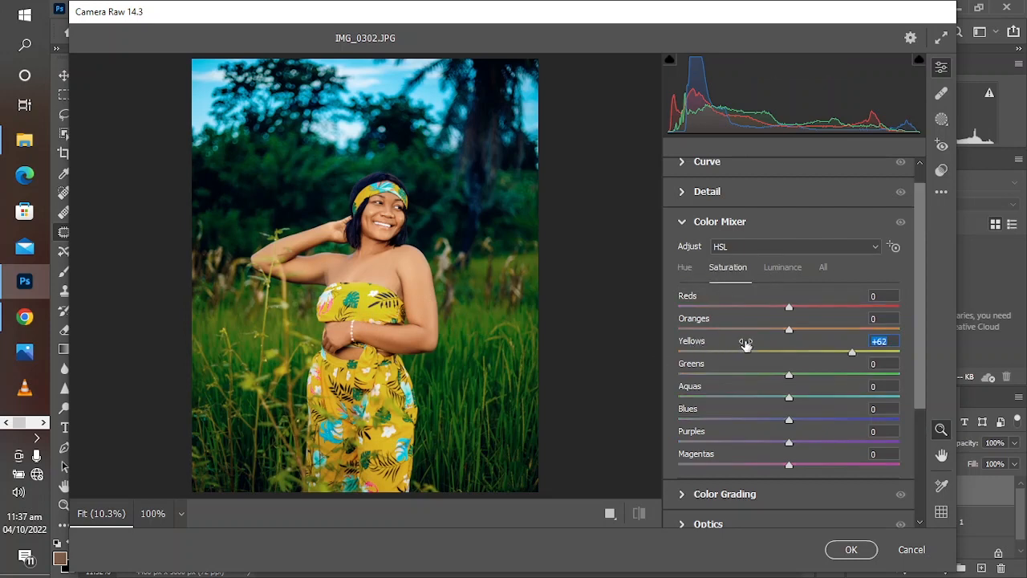
pyautogui.moveTo(851, 353); pyautogui.dragTo(862, 353)
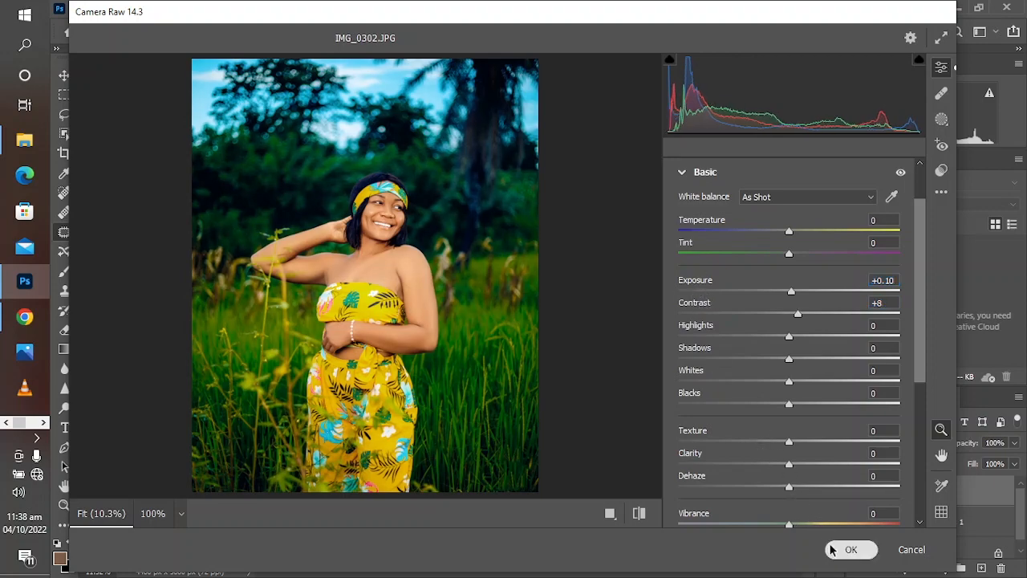
pyautogui.click(851, 550)
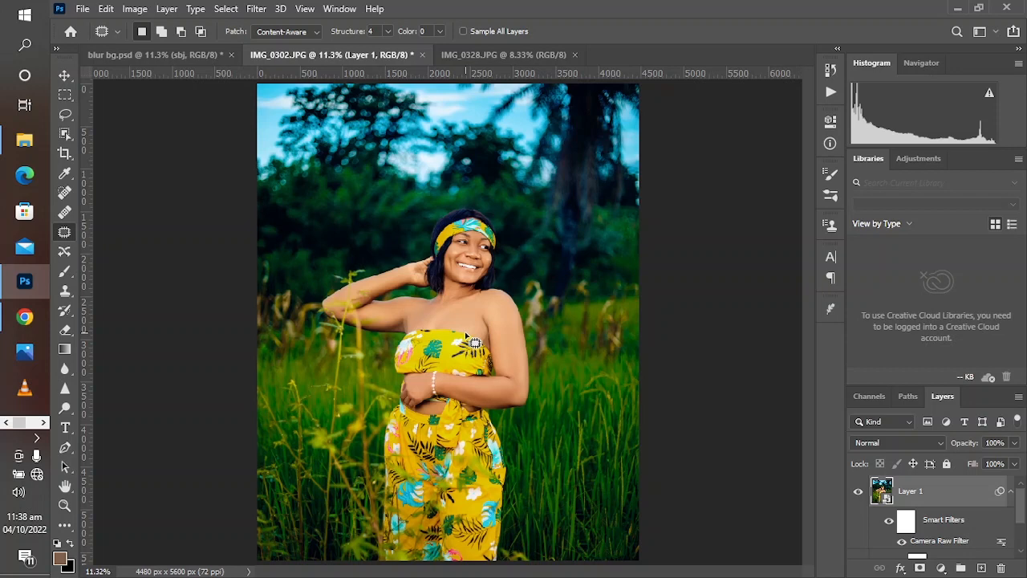
pyautogui.moveTo(494, 293)
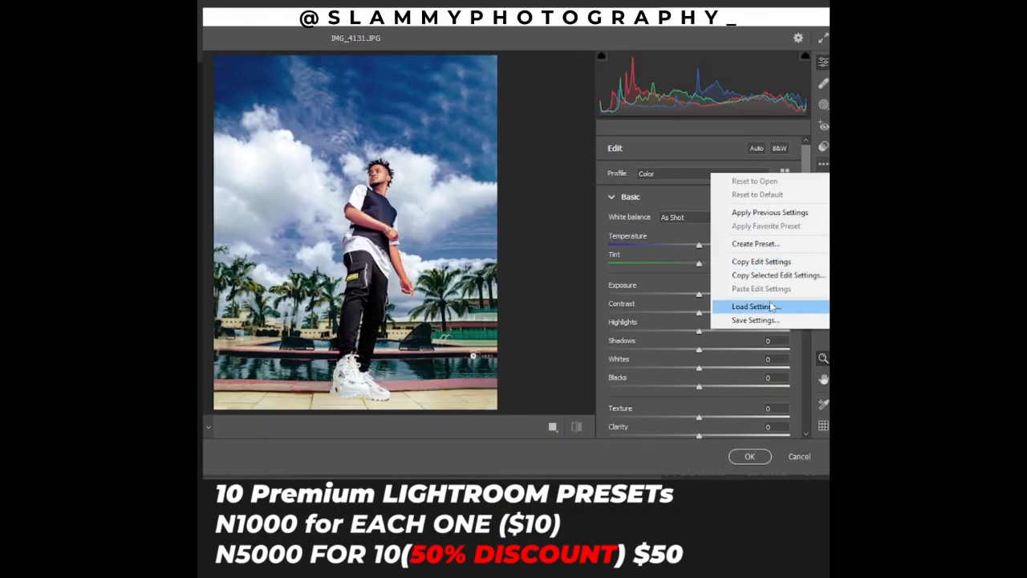
# Load the saved Camera Raw preset that turns the poolside sky and water teal
pyautogui.click(750, 306)
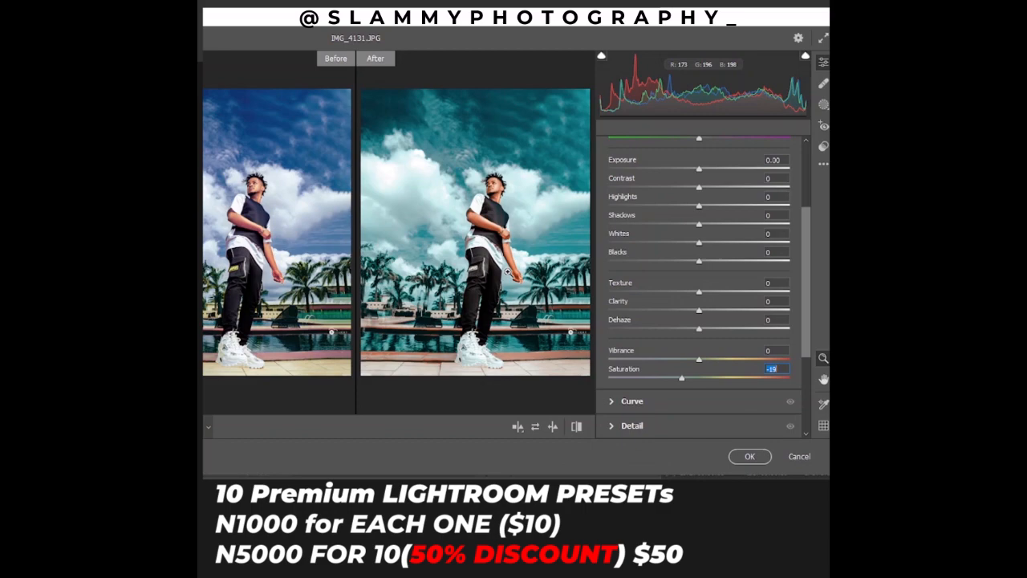